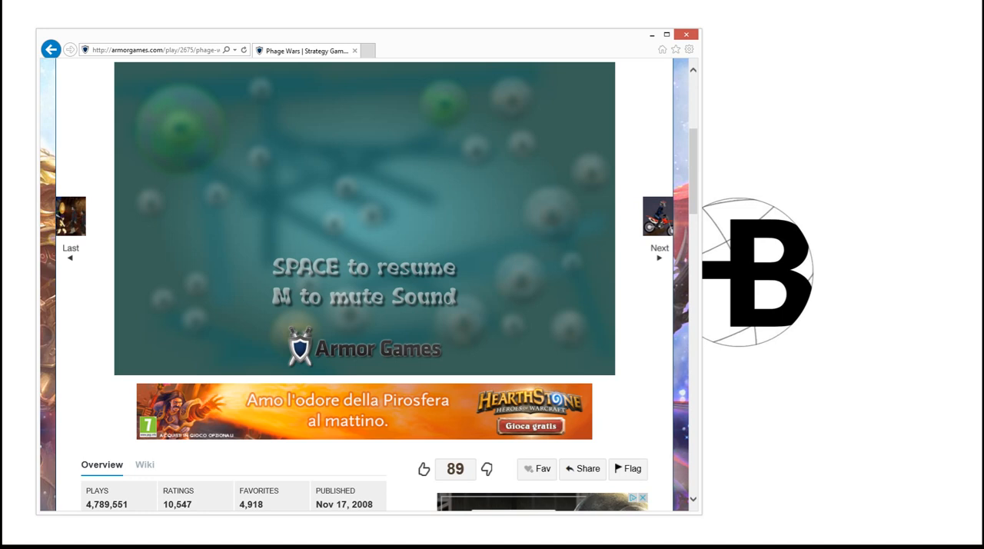
Keep Phage Wars on its pause screen while Cheat Engine 6.4 launches next to the browser.
key("space")
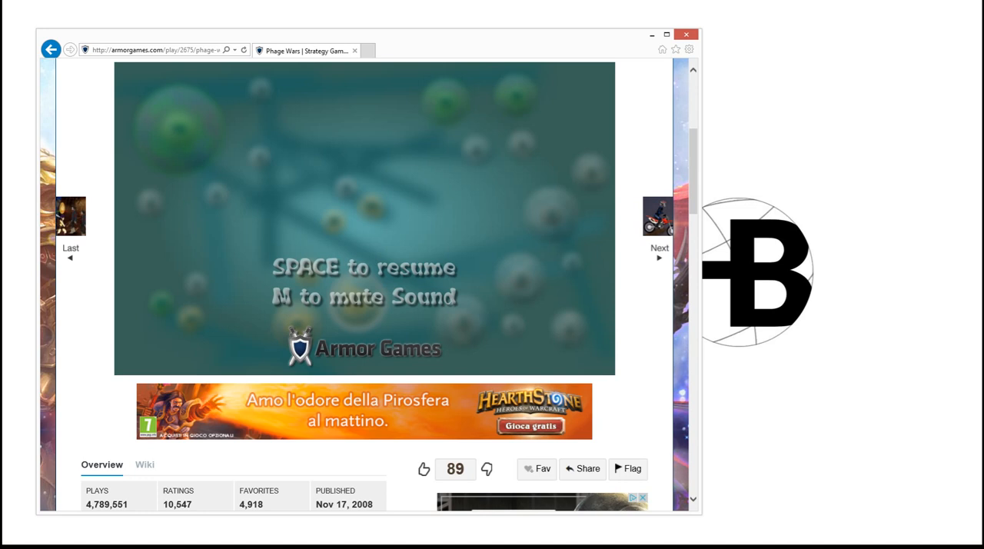
key("space")
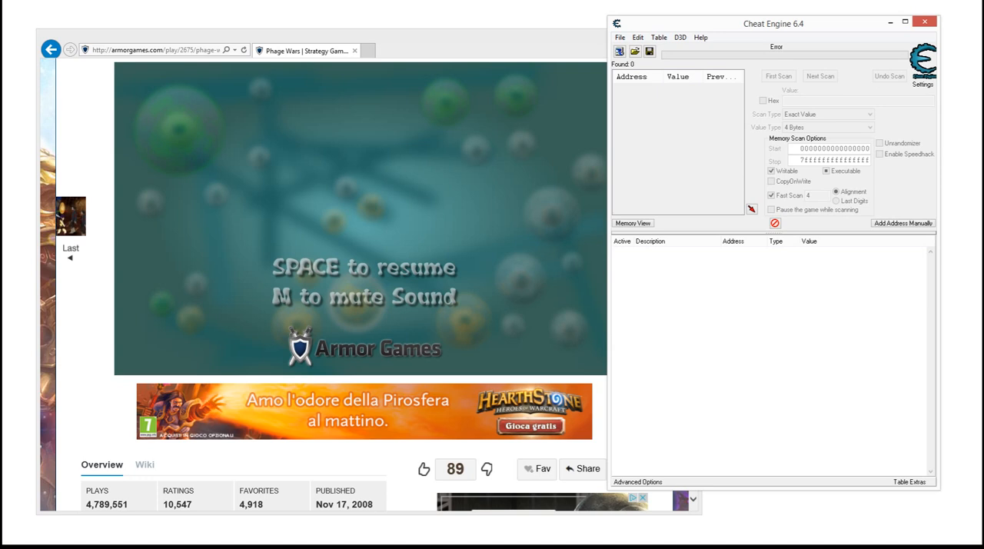
Position the Cheat Engine window and the game browser window side by side.
left_click_drag(772, 23, 784, 22)
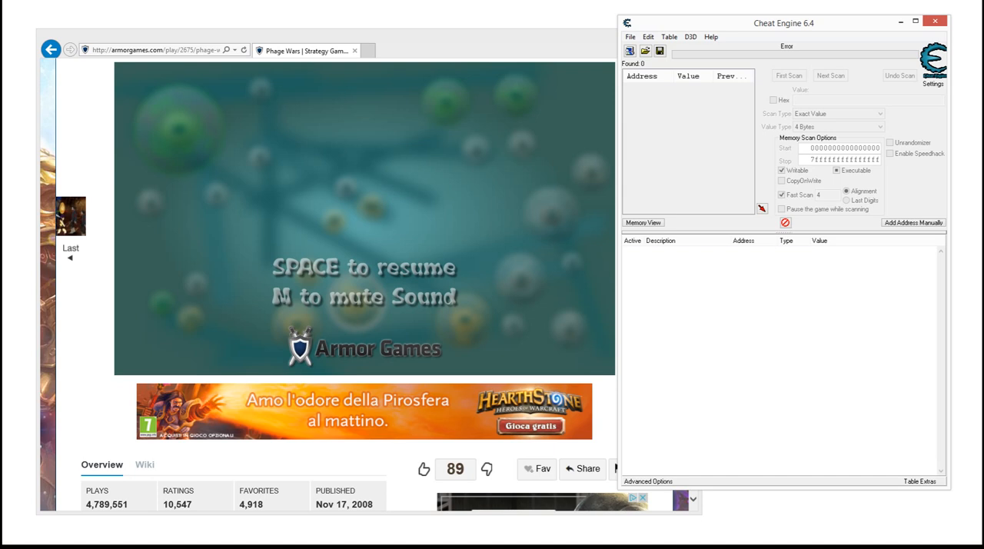
left_click_drag(785, 22, 778, 18)
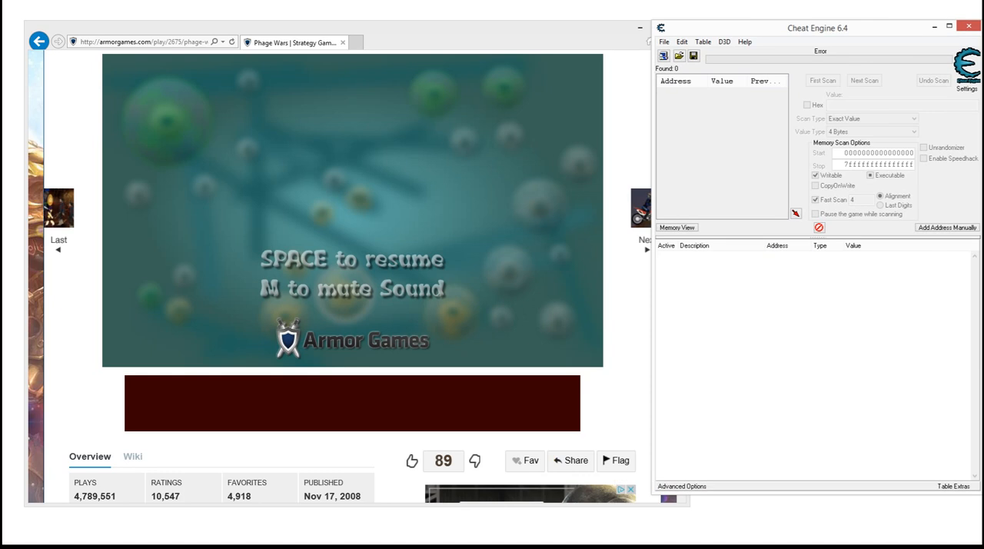
left_click_drag(818, 27, 781, 18)
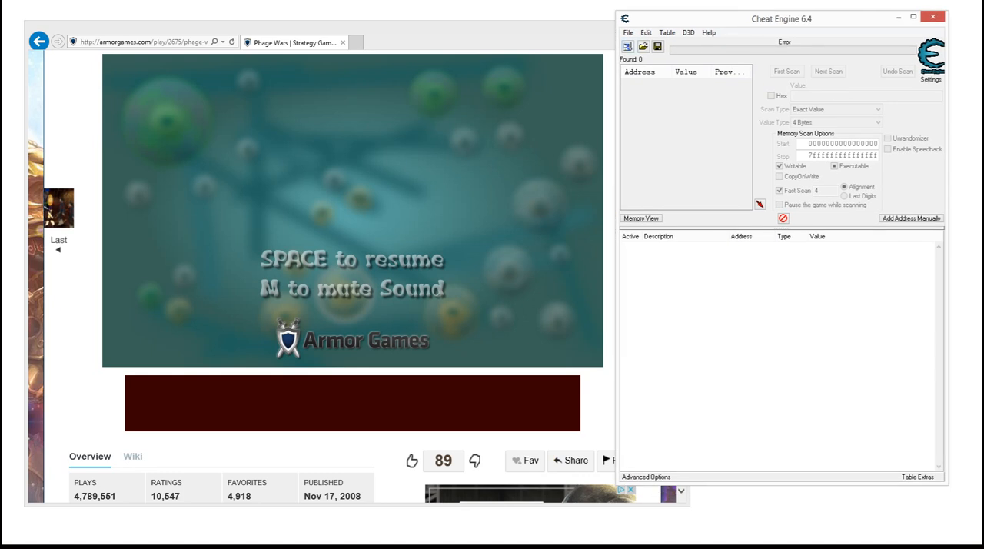
mouse_move(628, 47)
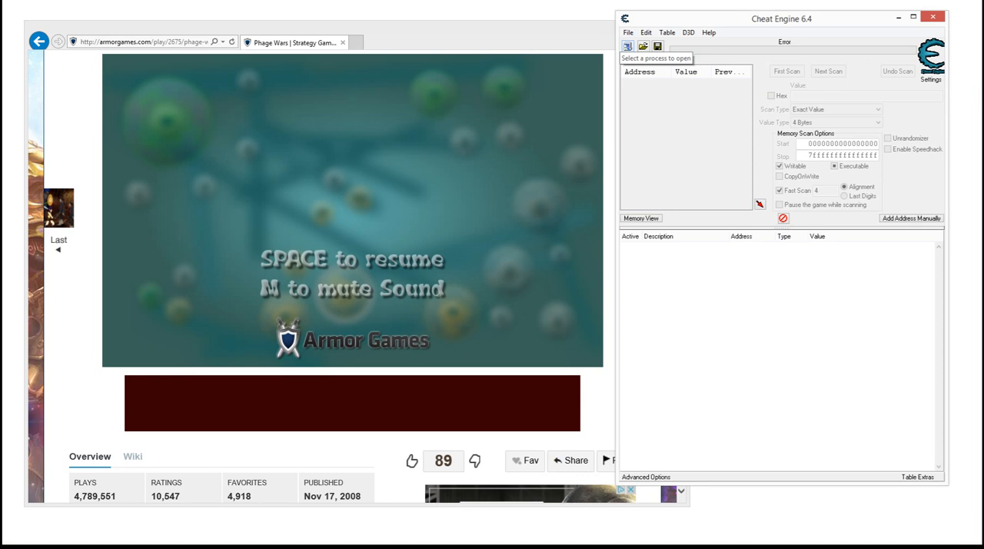
Select the 00000AE4-iexplore.exe process hosting the game from the process list.
left_click(627, 46)
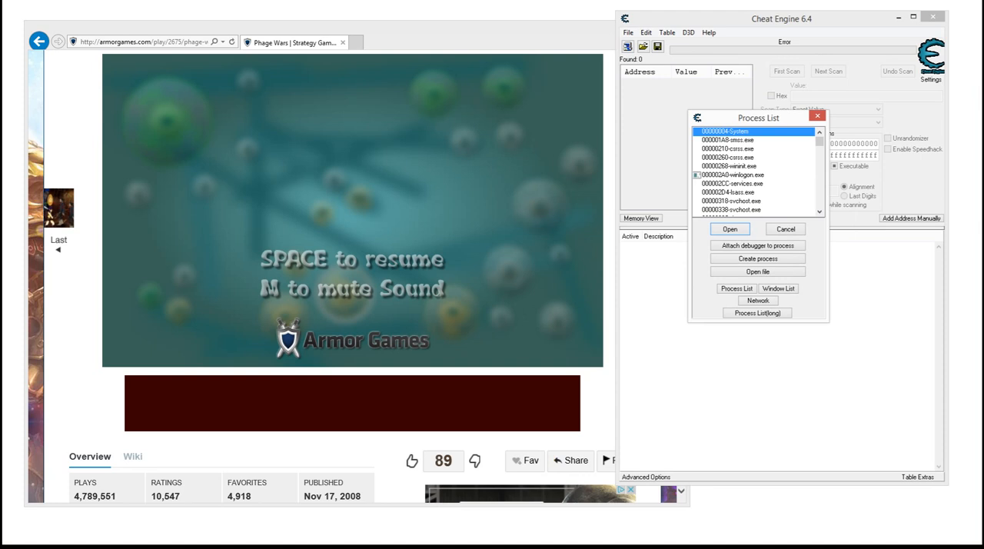
left_click_drag(758, 117, 729, 84)
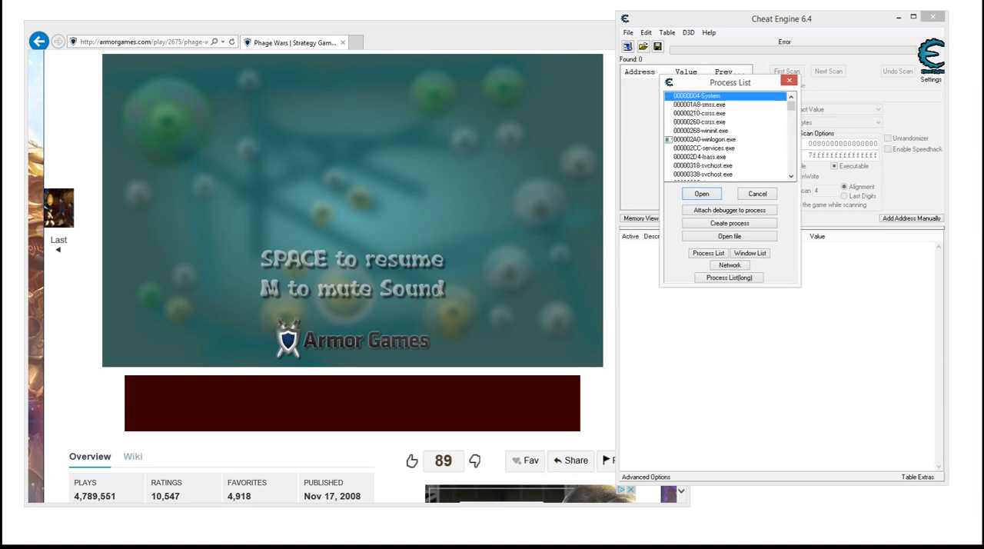
scroll("down", 3)
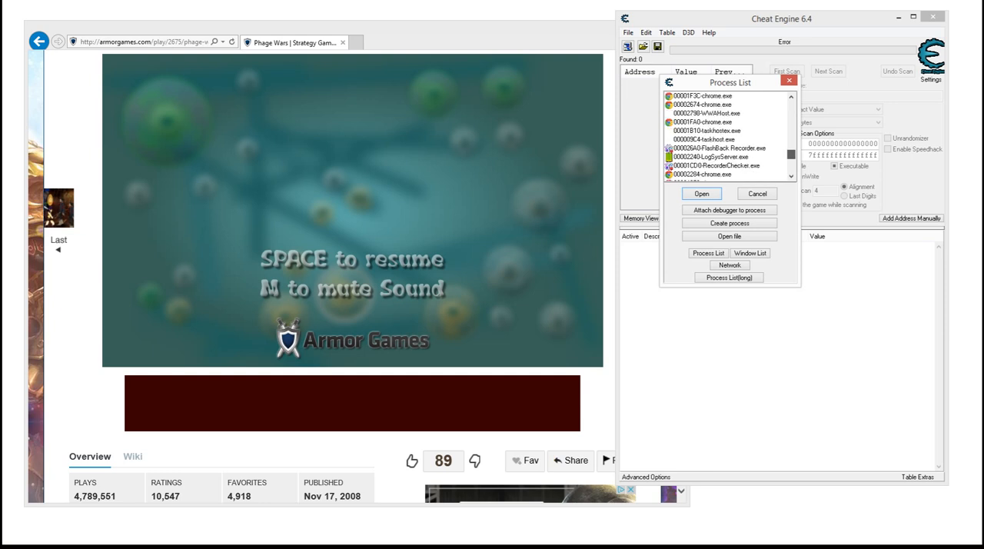
scroll("down", 3)
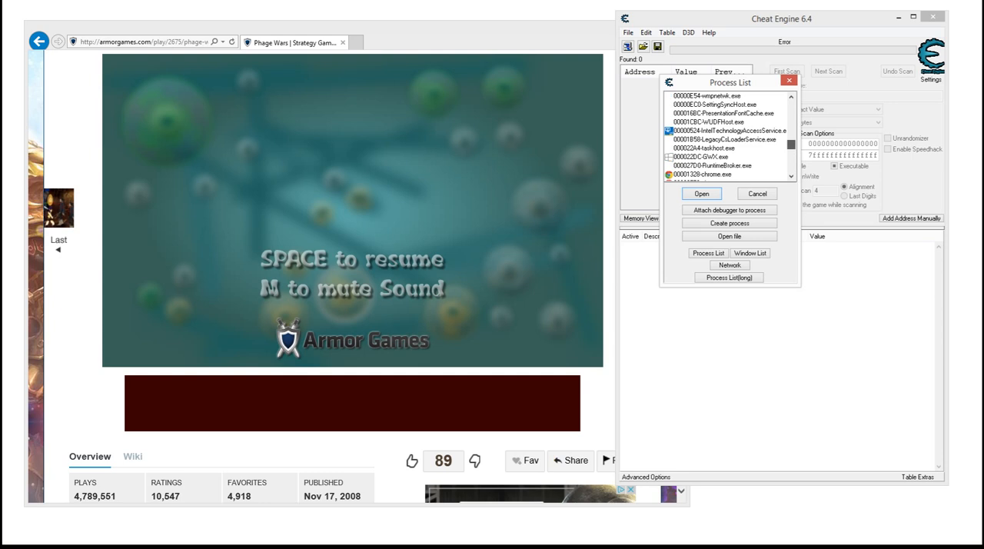
scroll("down", 3)
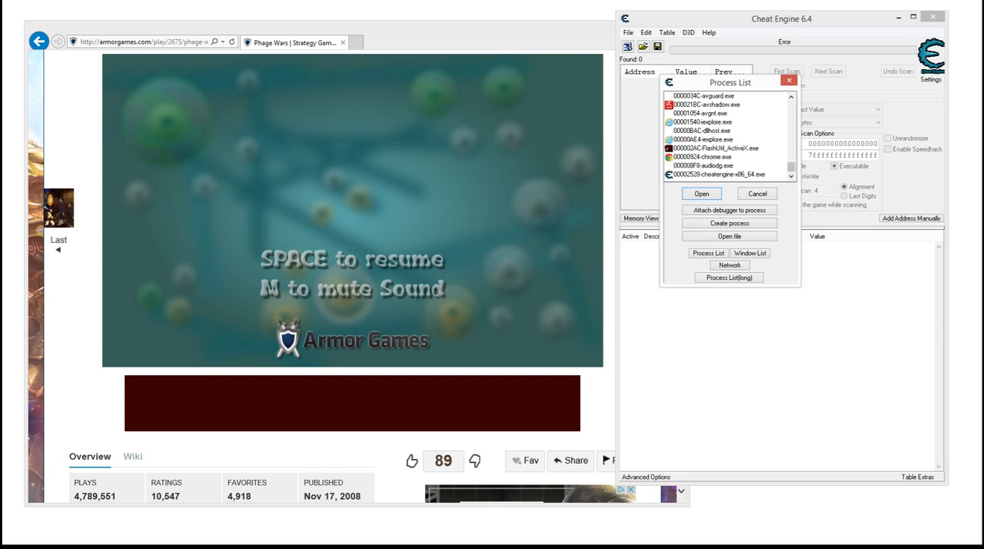
left_click(713, 121)
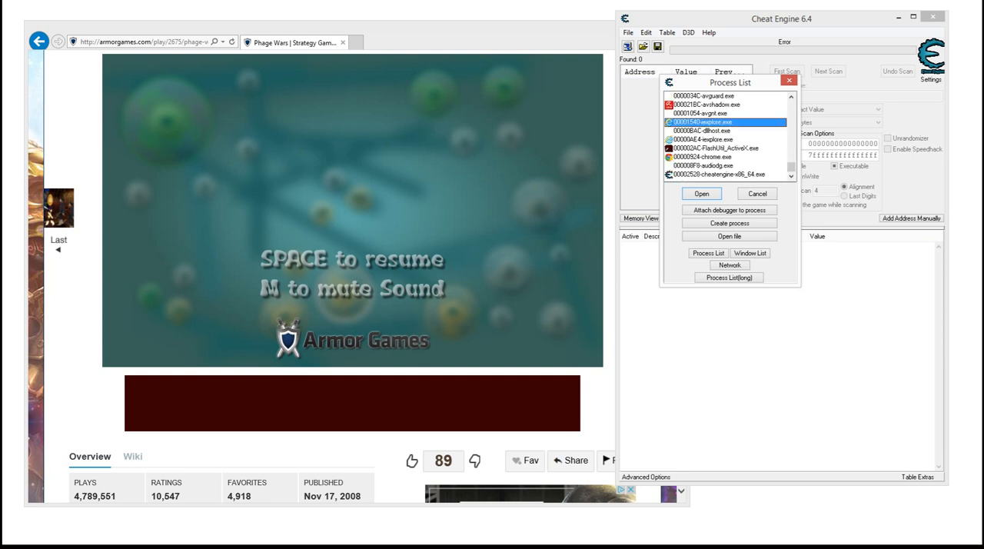
left_click(720, 140)
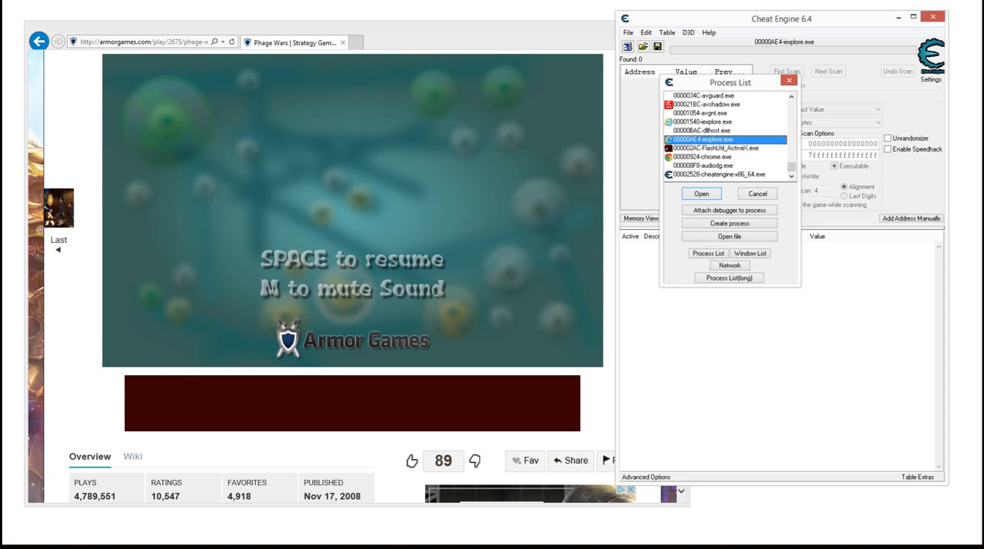
Attach Cheat Engine to the chosen iexplore.exe process.
left_click(705, 192)
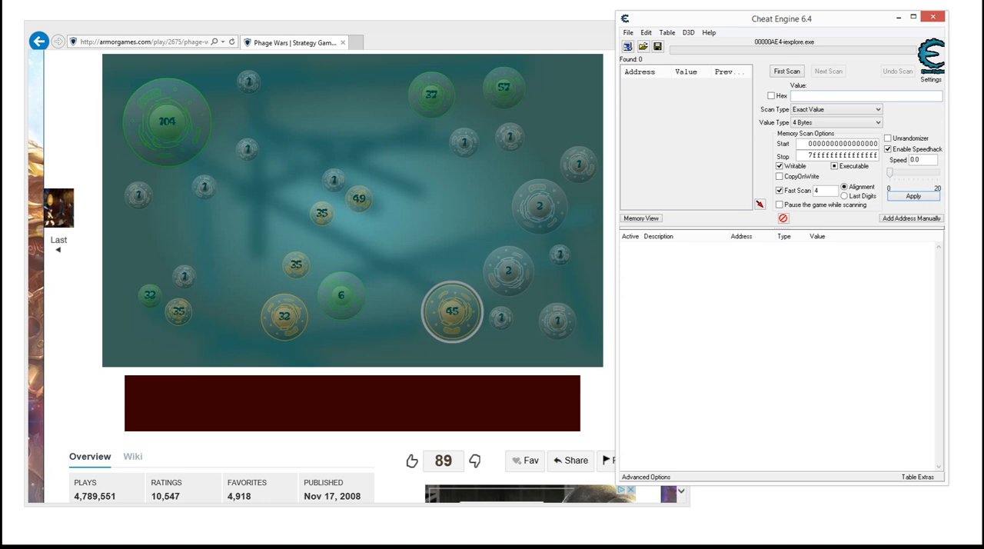
mouse_move(627, 47)
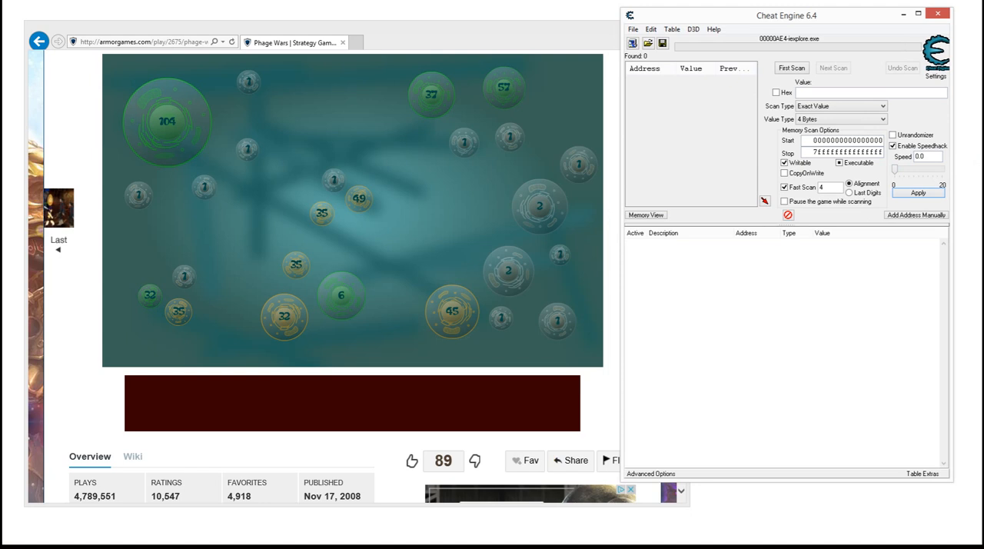
Run a first scan for the value 45 with Value Type set to All.
left_click(883, 92)
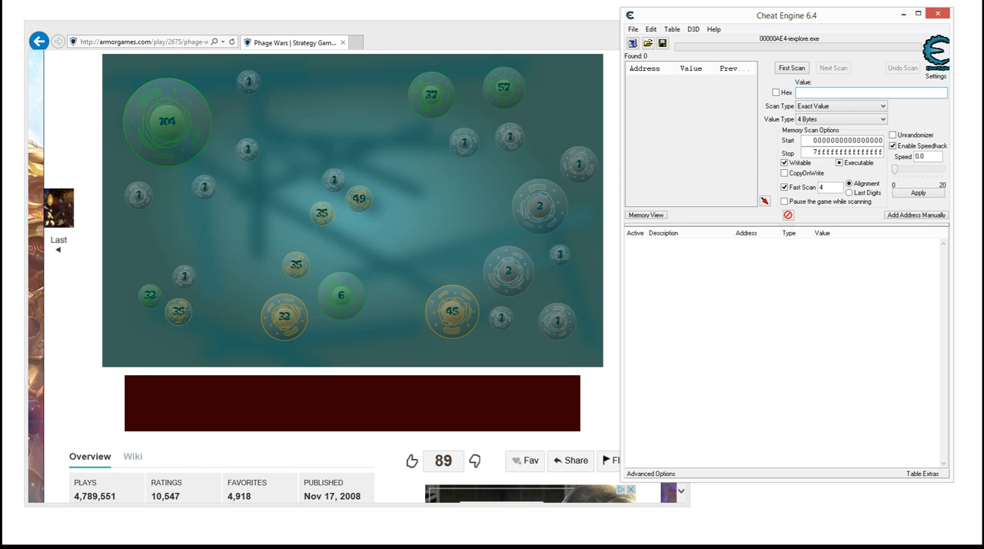
type("45")
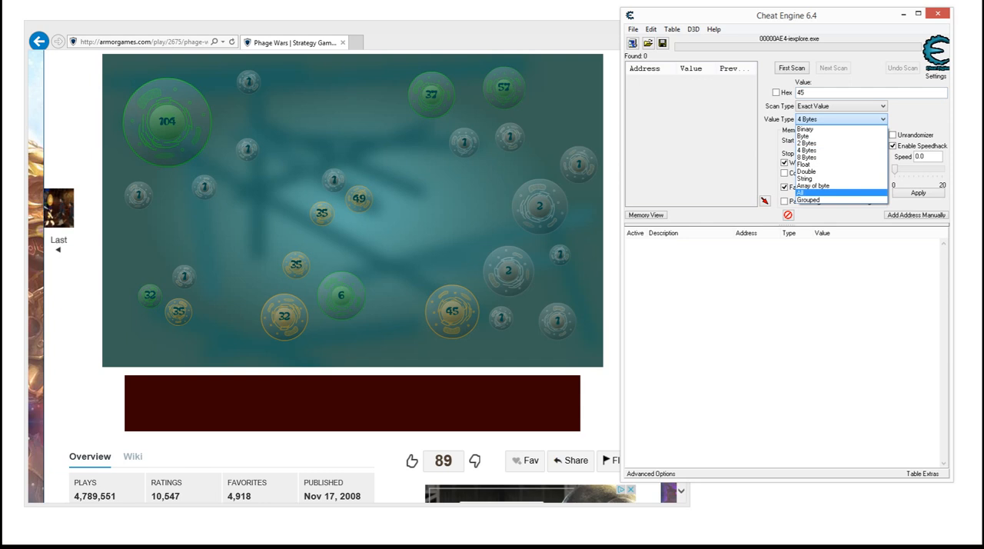
left_click(831, 192)
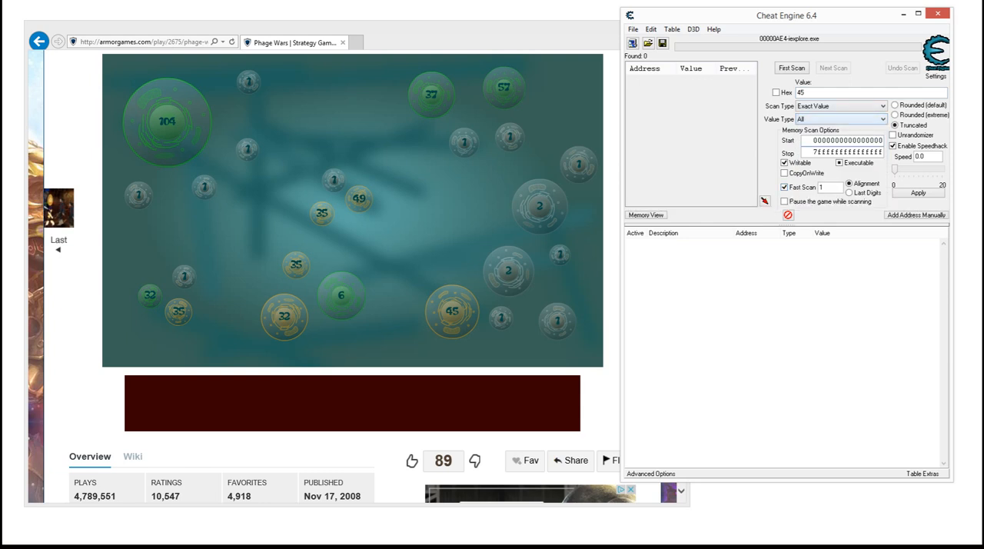
left_click(843, 119)
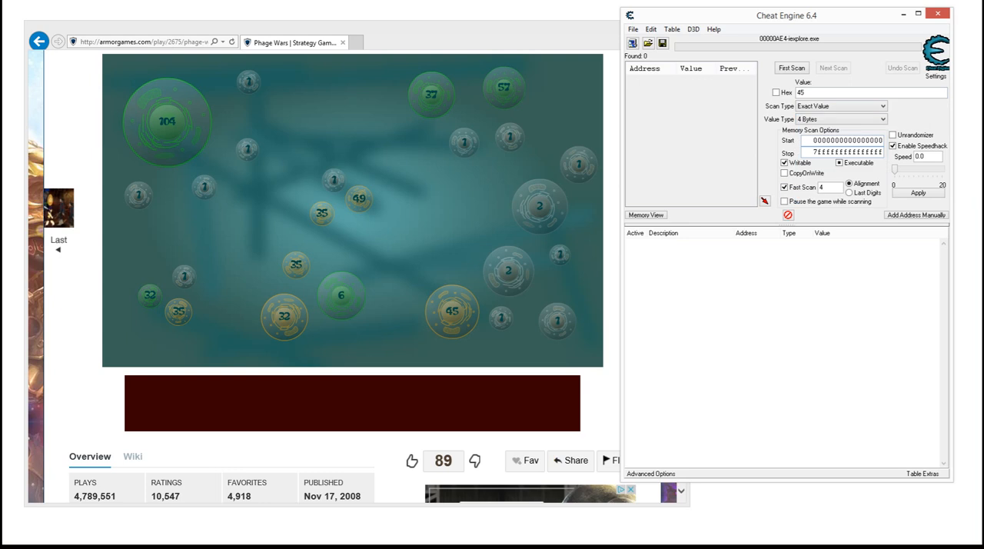
left_click(879, 120)
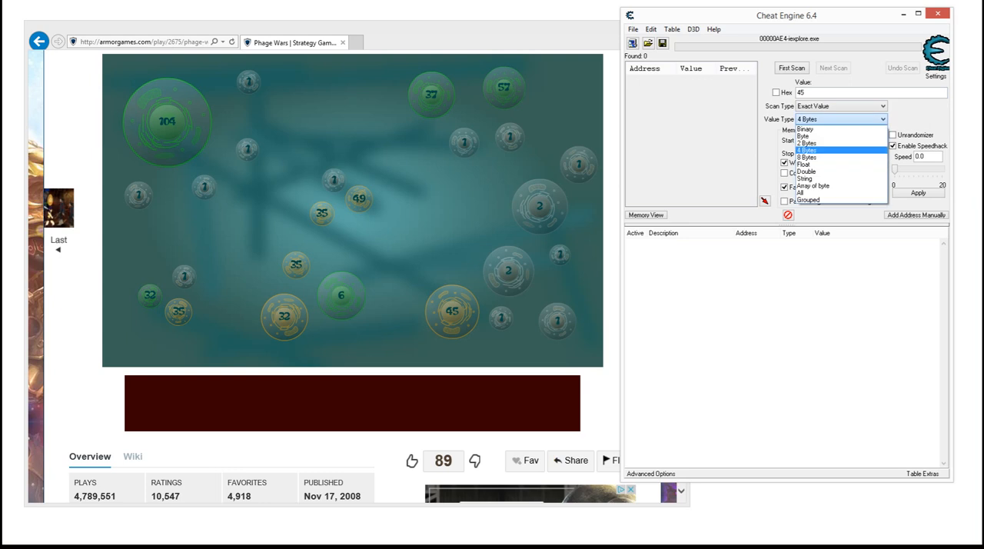
mouse_move(808, 193)
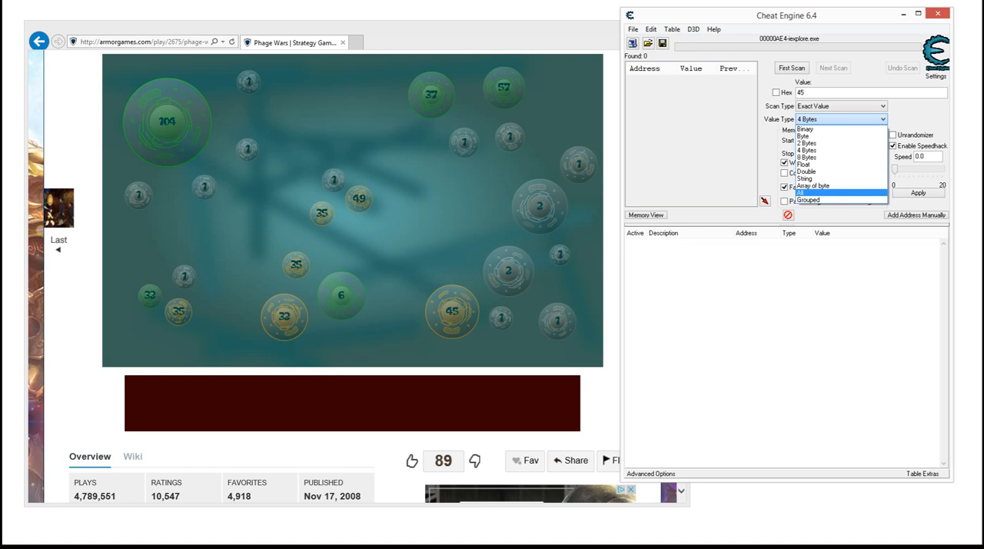
left_click(831, 191)
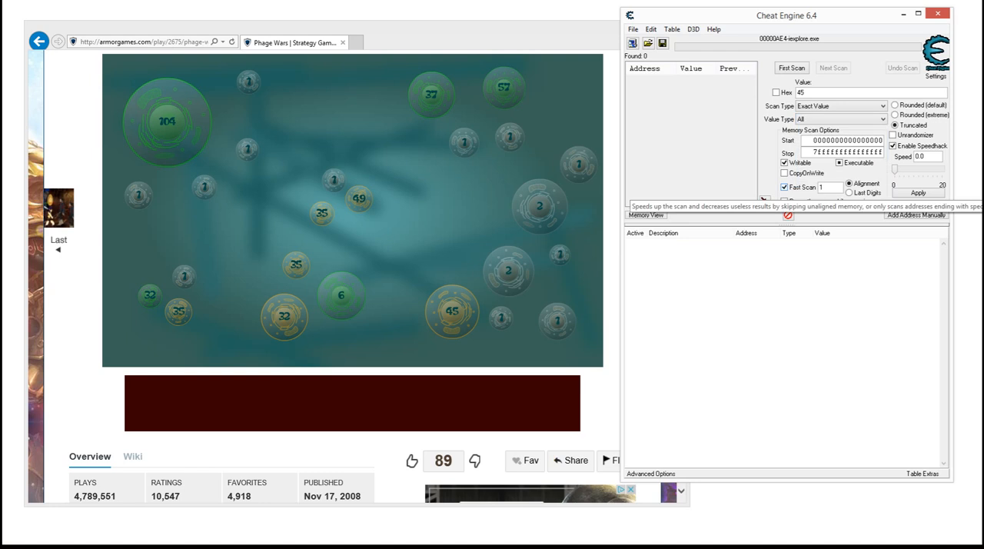
left_click(794, 67)
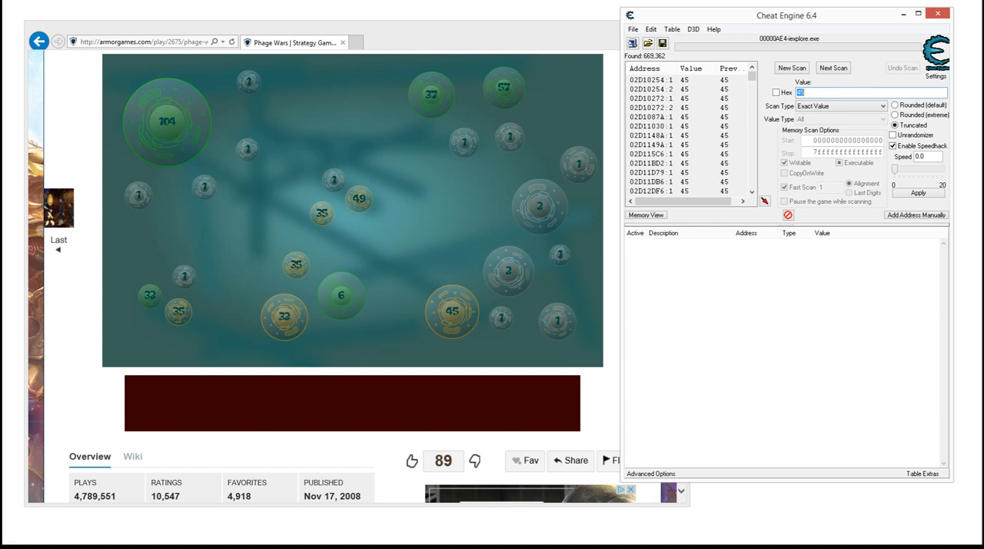
Next-scan for the updated bubble count 29, narrowing results to 32 addresses.
left_click(451, 314)
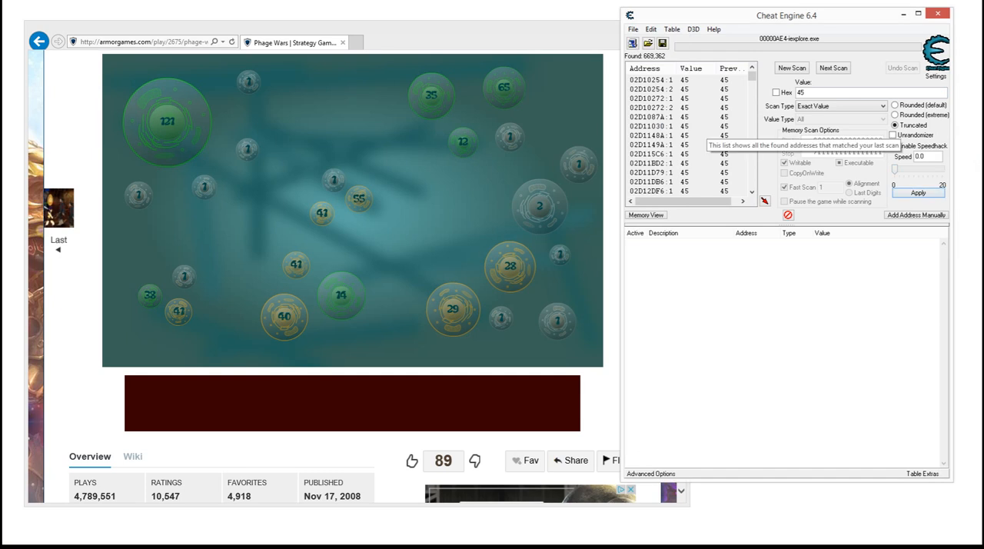
left_click(889, 148)
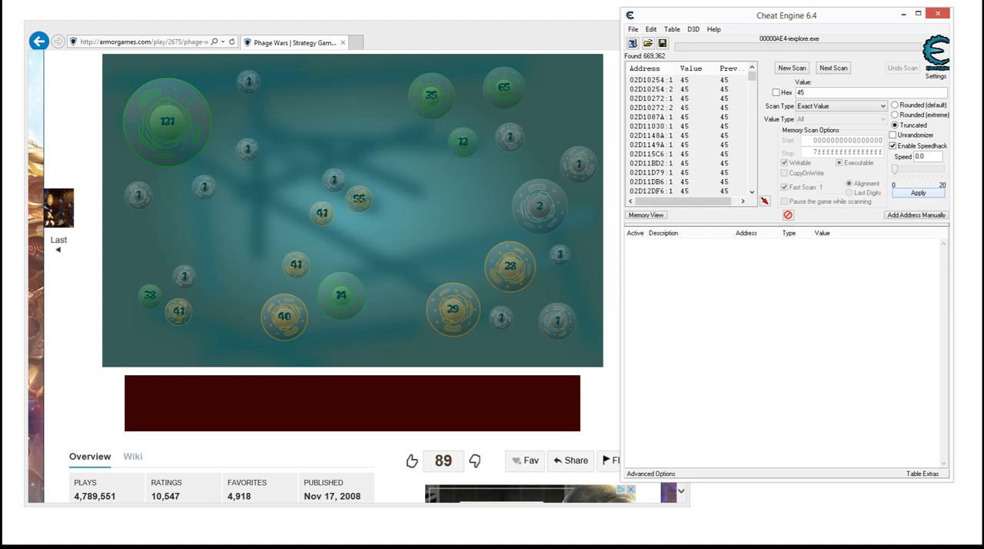
left_click(508, 265)
type("29")
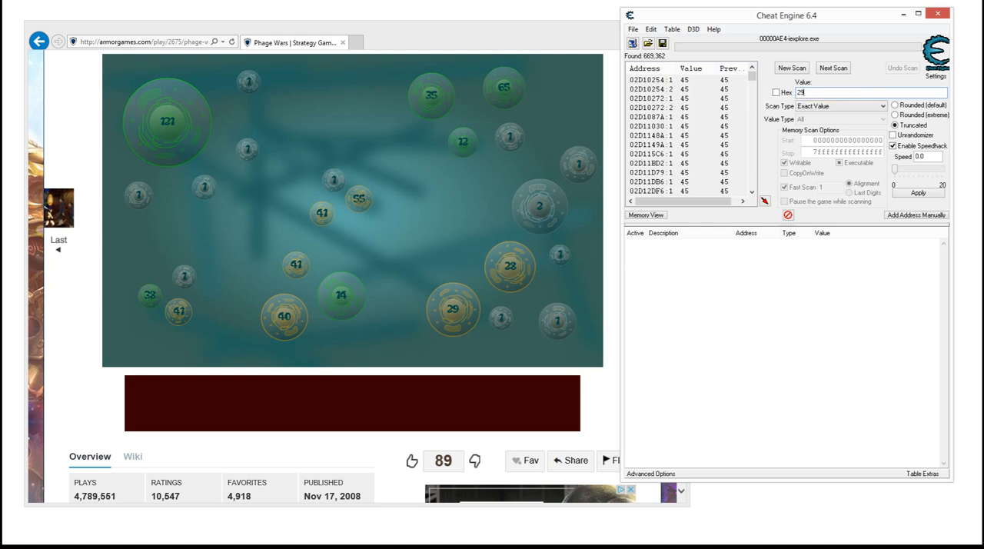
left_click(839, 67)
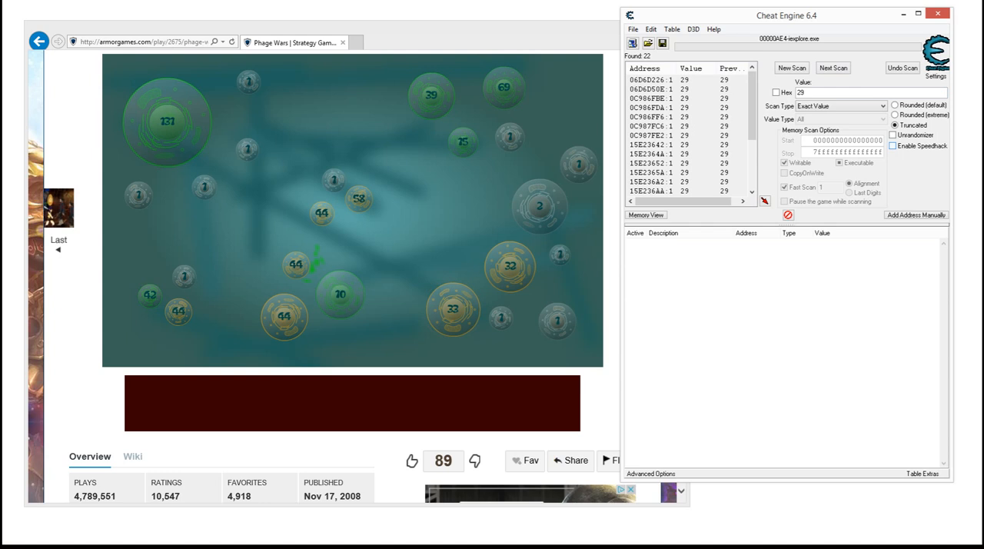
left_click(895, 147)
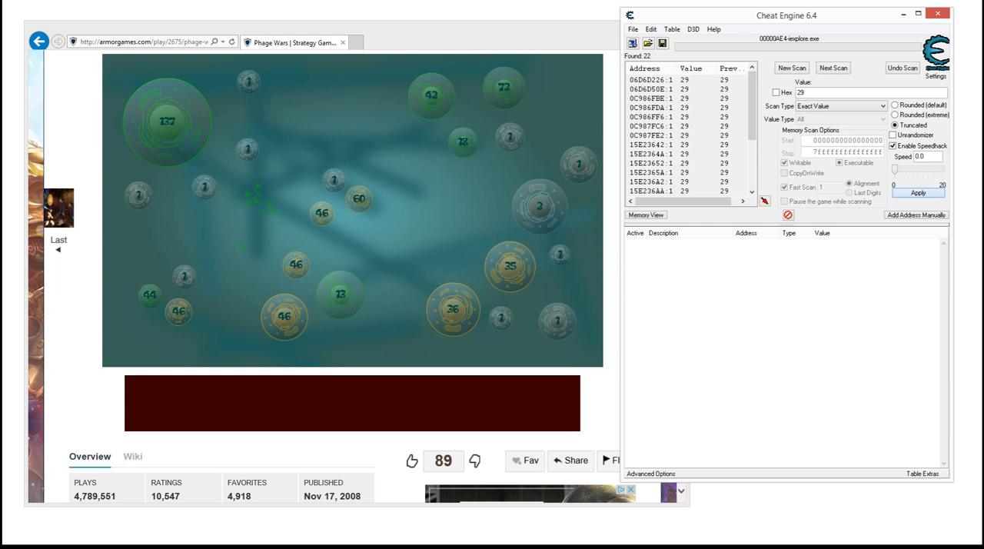
left_click(453, 309)
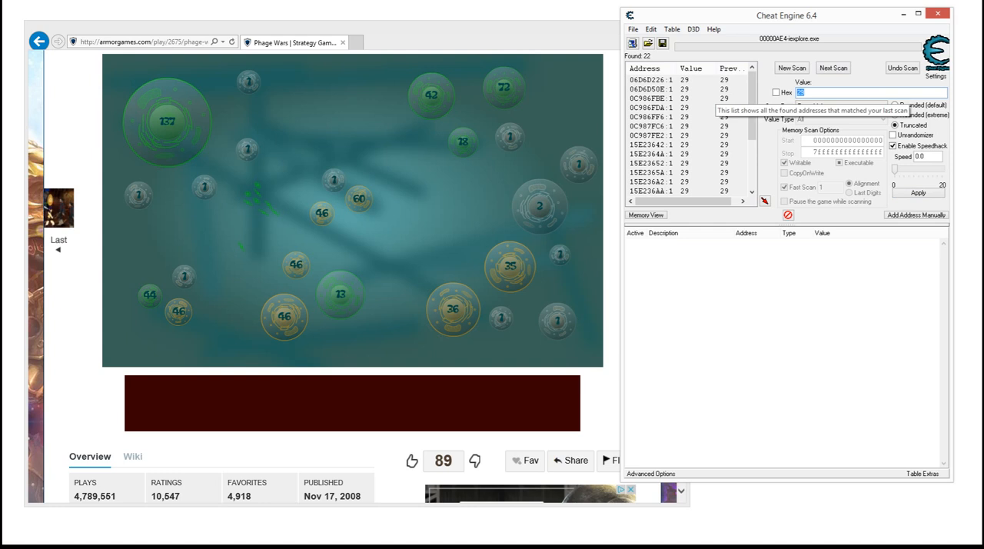
Next-scan for 36 and add the single remaining address to the cheat table.
left_click(833, 68)
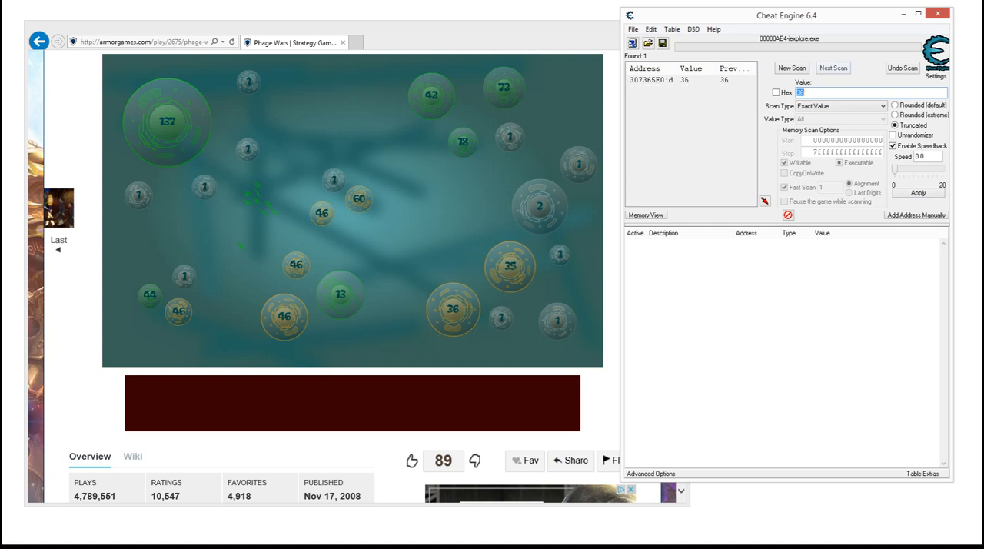
mouse_move(684, 80)
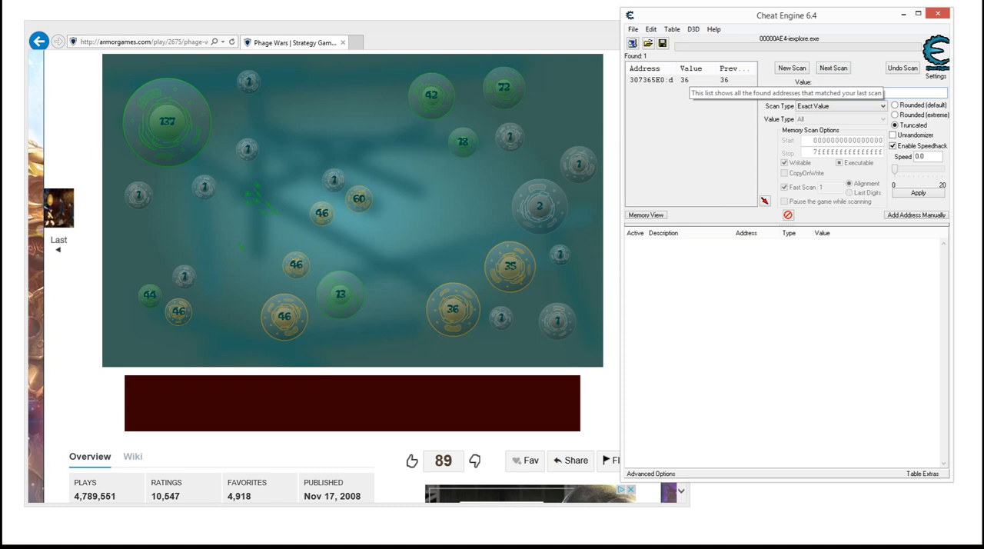
double_click(661, 80)
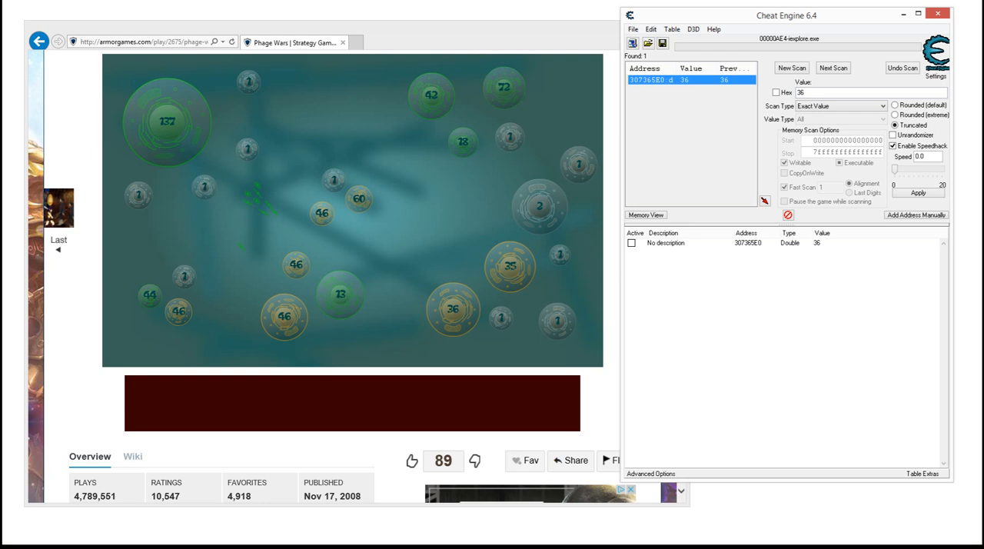
key("Delete")
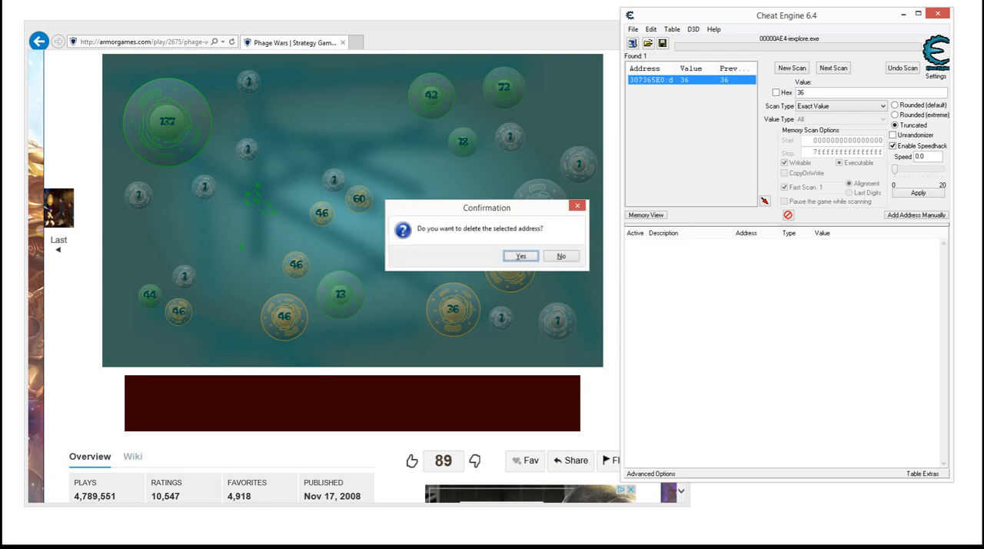
left_click(521, 255)
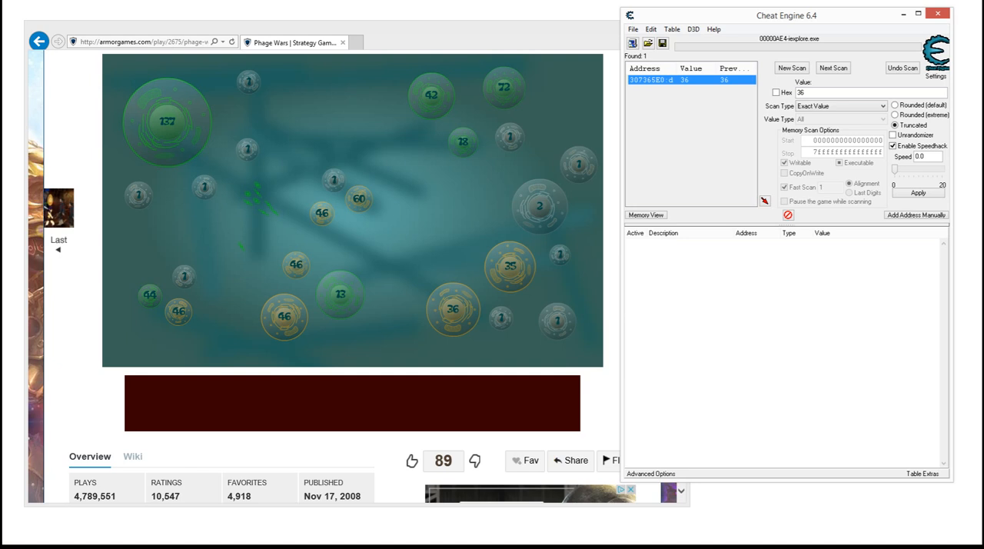
left_click(452, 308)
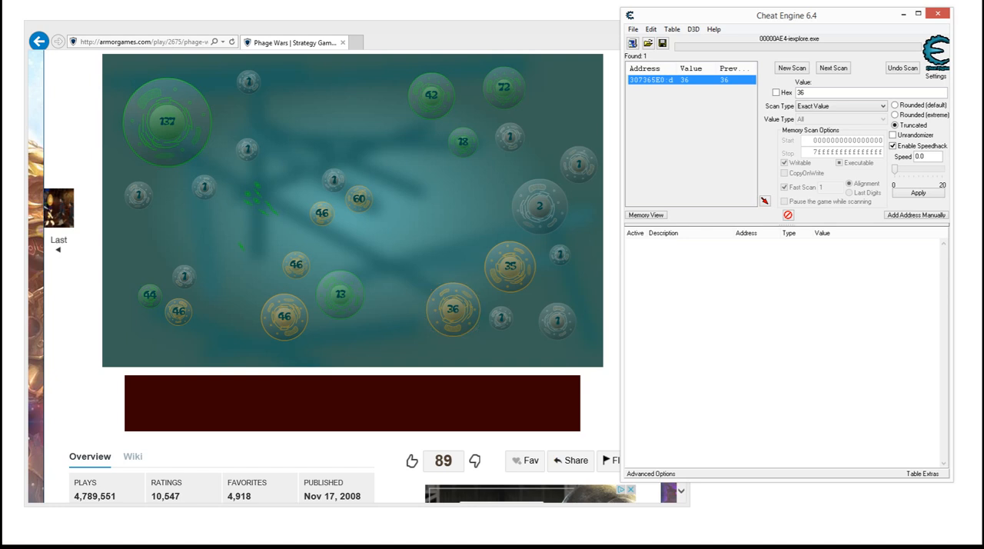
mouse_move(700, 85)
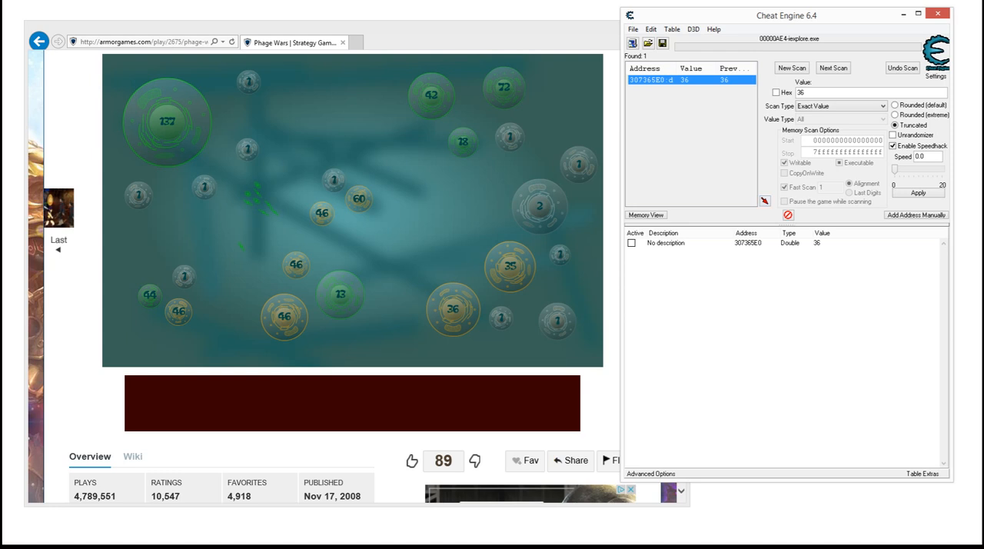
Change the table entry's bubble count value to 200.
left_click(684, 243)
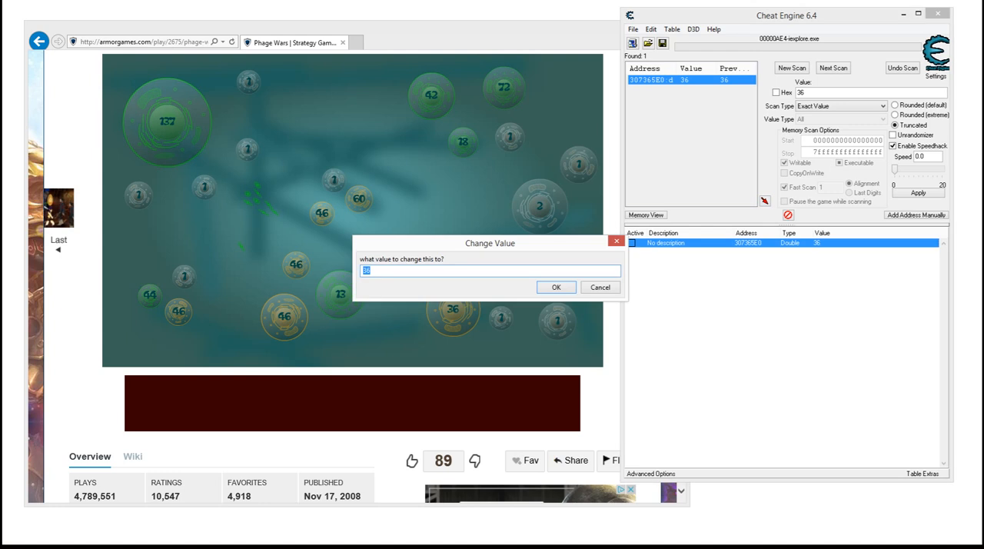
right_click(698, 243)
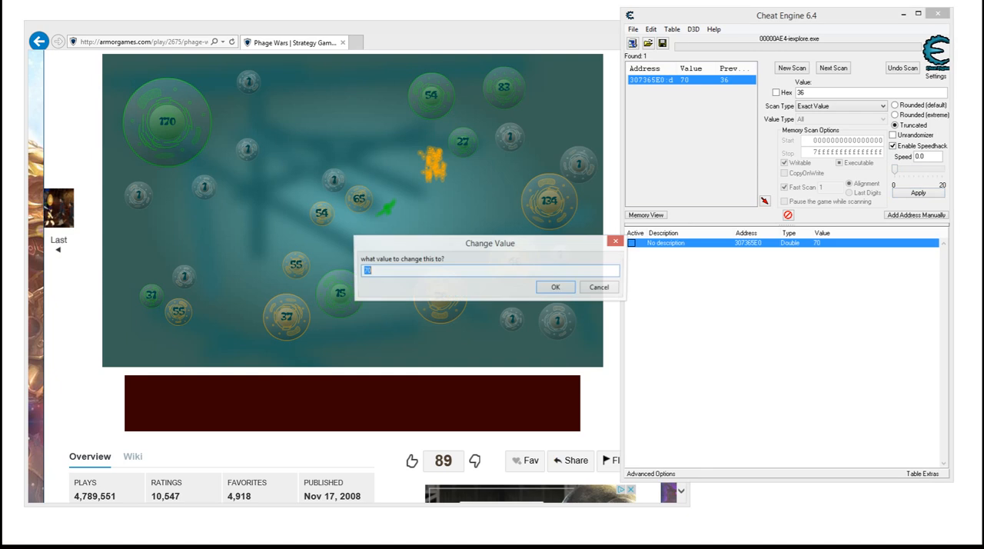
type("200")
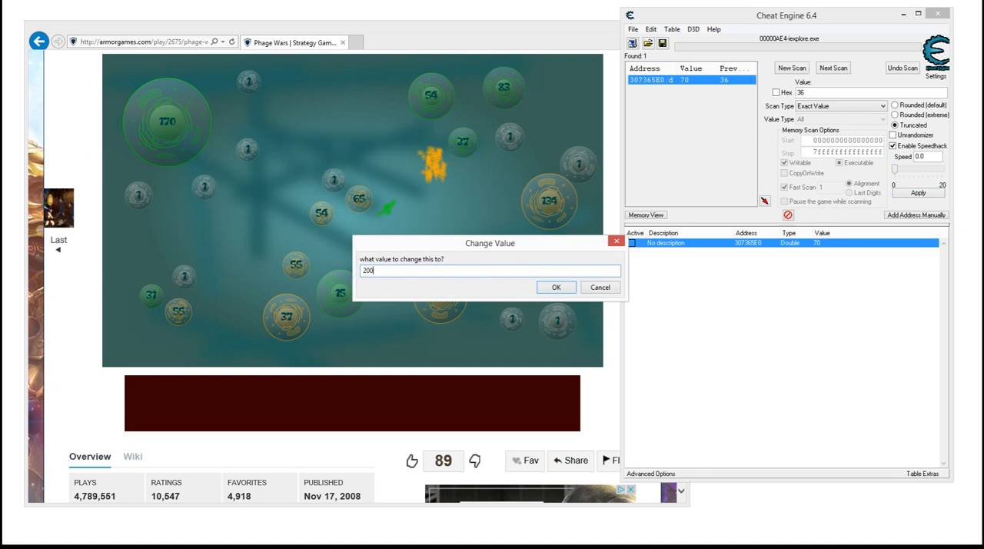
left_click(557, 286)
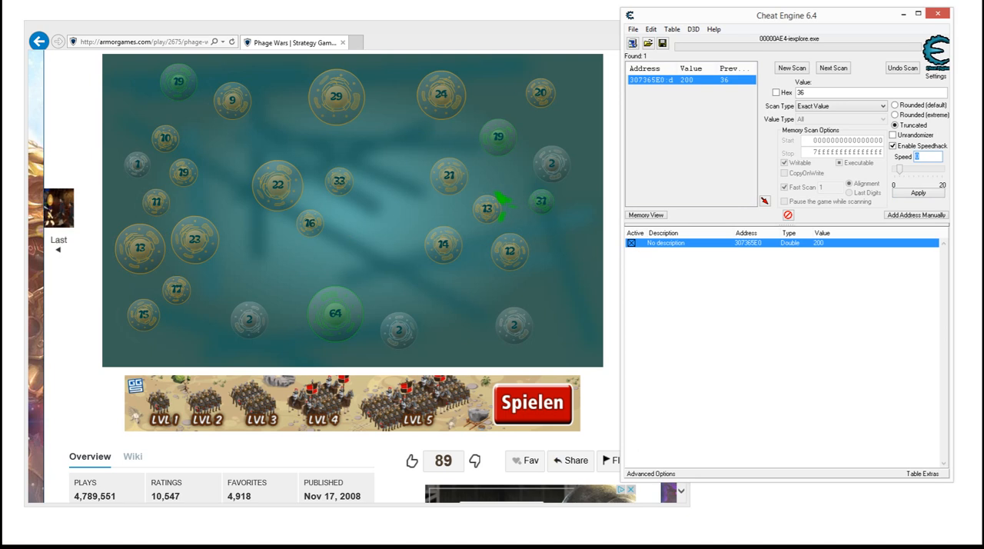
Enter a new Speed value under Enable Speedhack, ending at 10.
type("0")
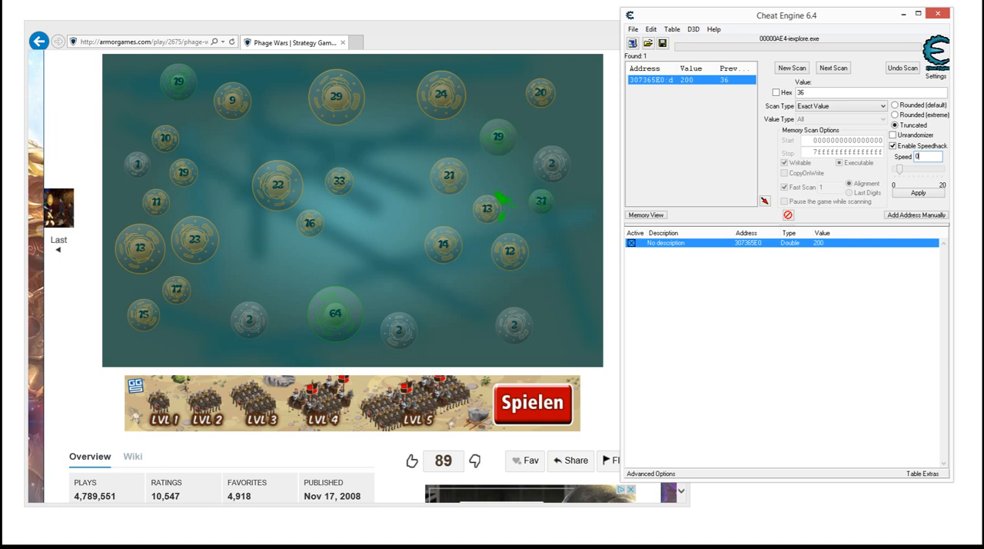
type("2")
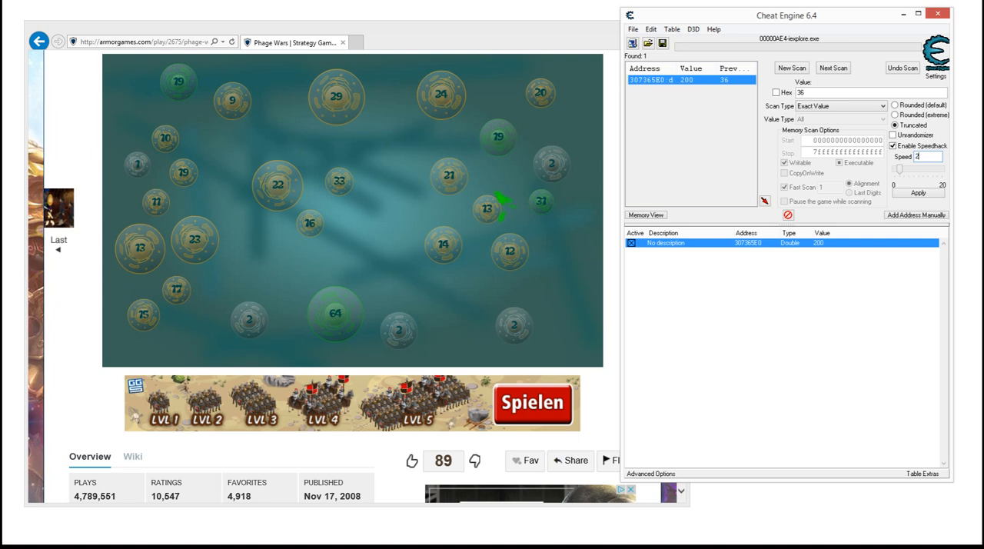
type("5")
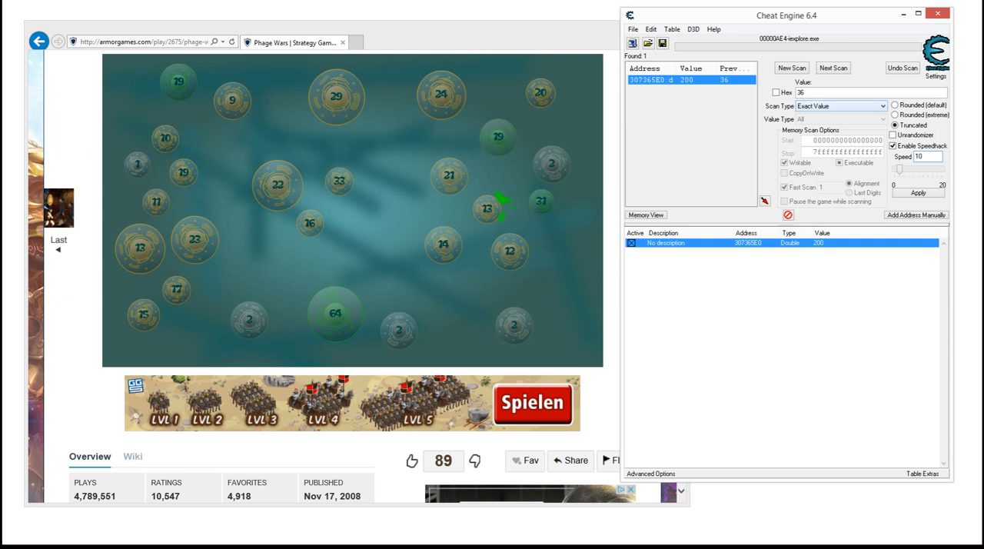
Start a New Scan to clear results, trying 4 Bytes then leaving Value Type at All.
left_click(790, 67)
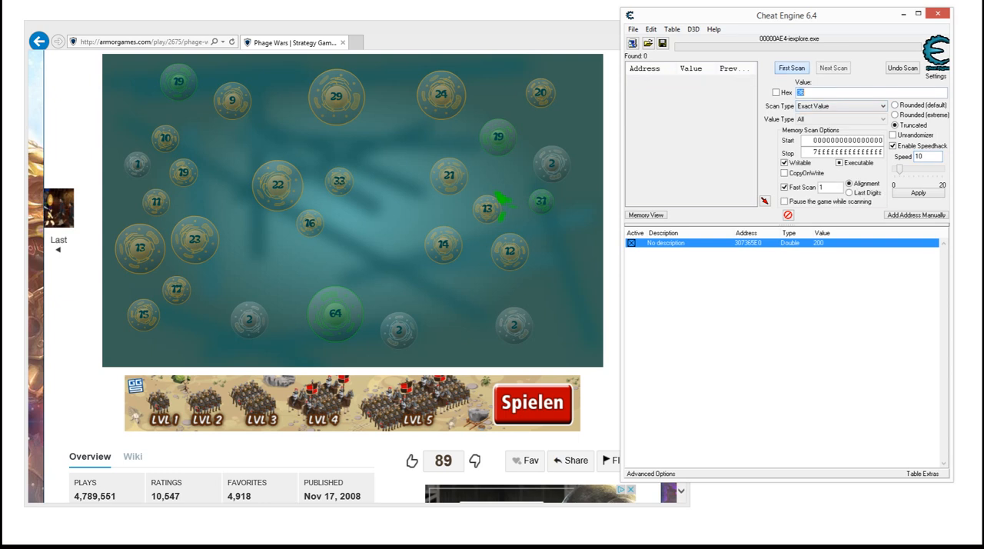
left_click(876, 117)
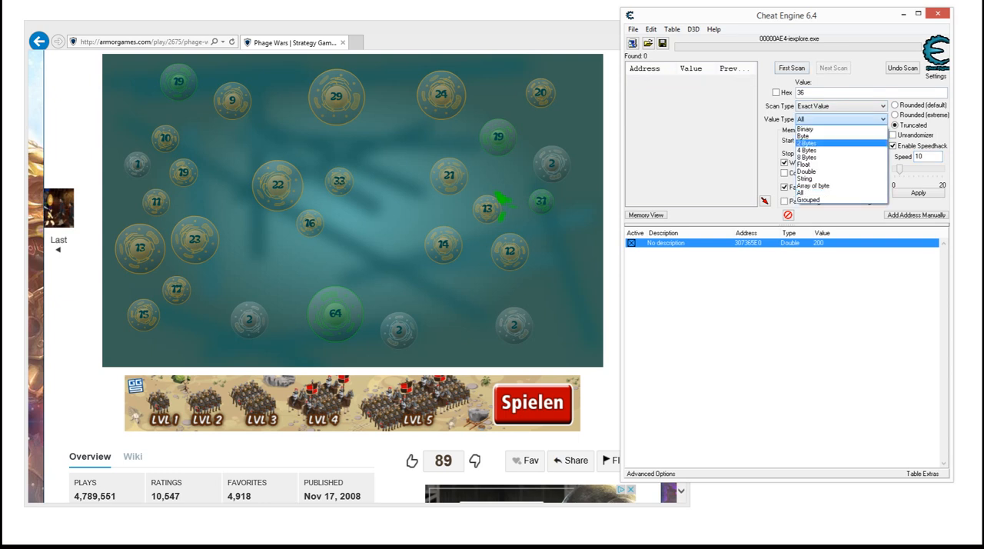
left_click(807, 149)
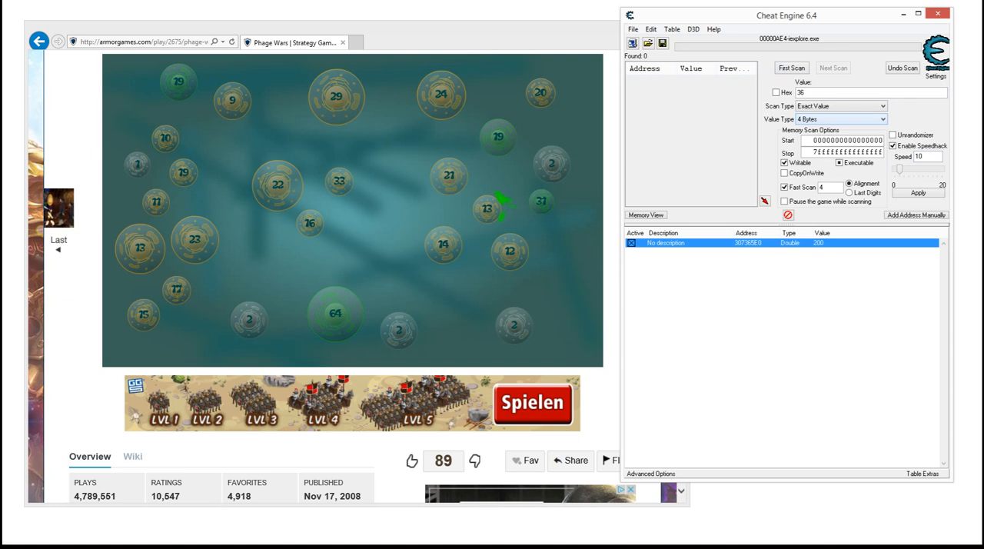
left_click(878, 120)
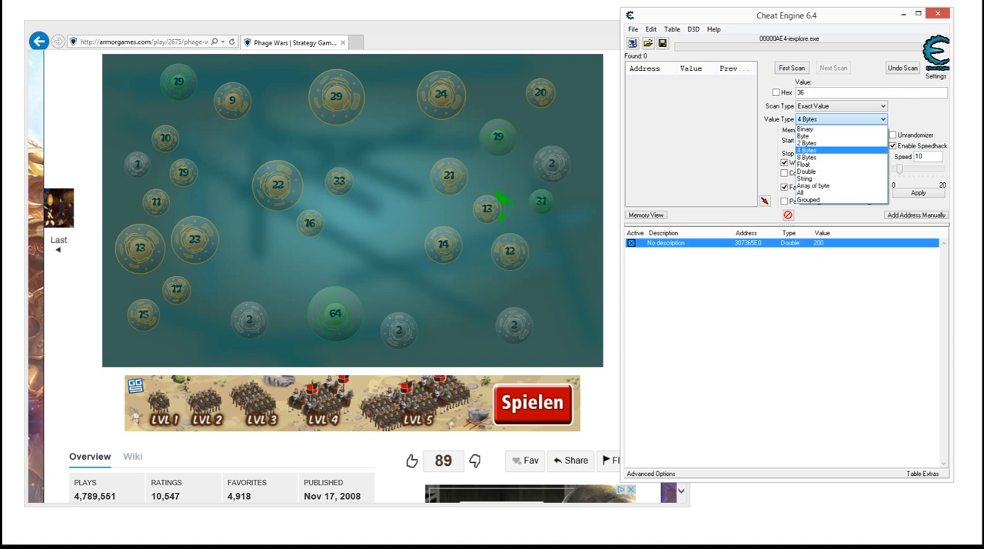
mouse_move(806, 170)
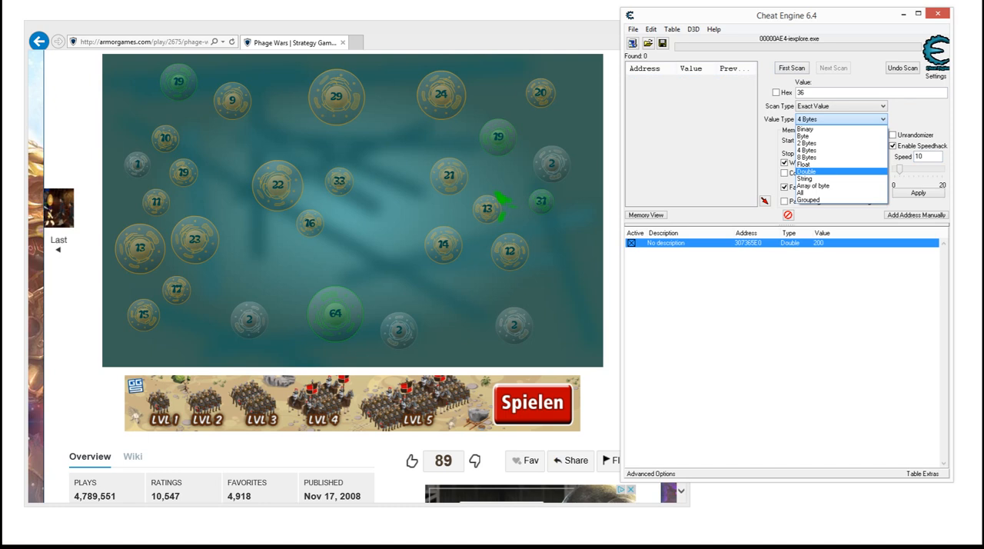
mouse_move(812, 193)
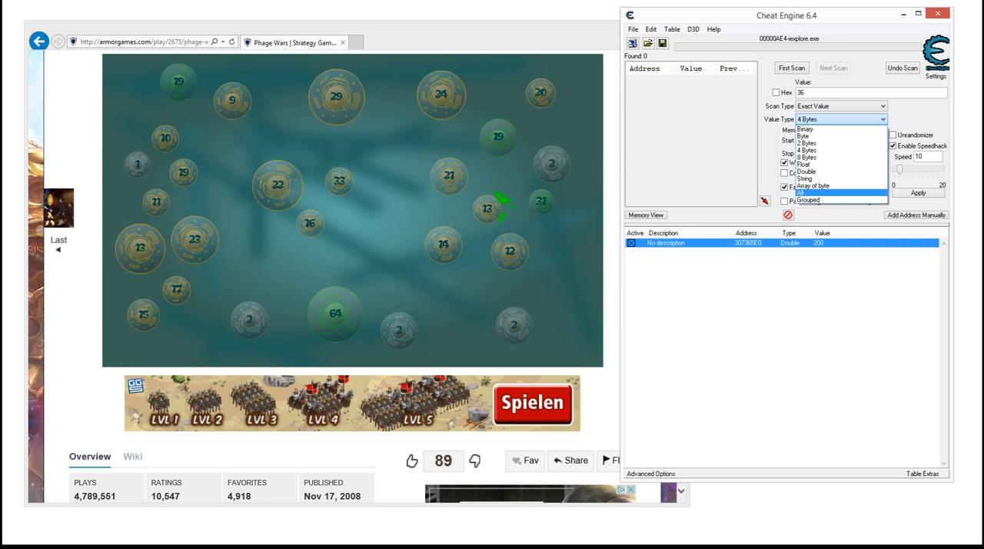
left_click(830, 191)
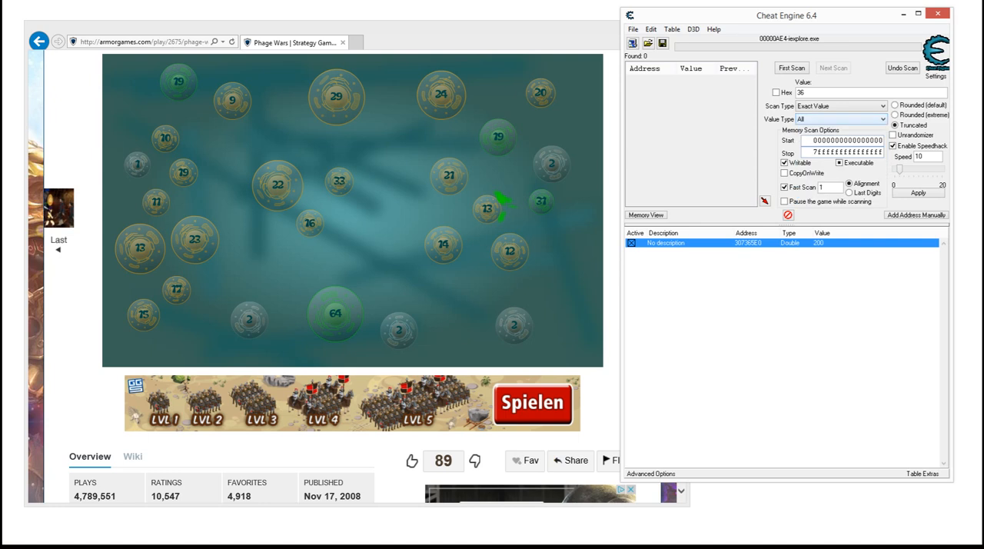